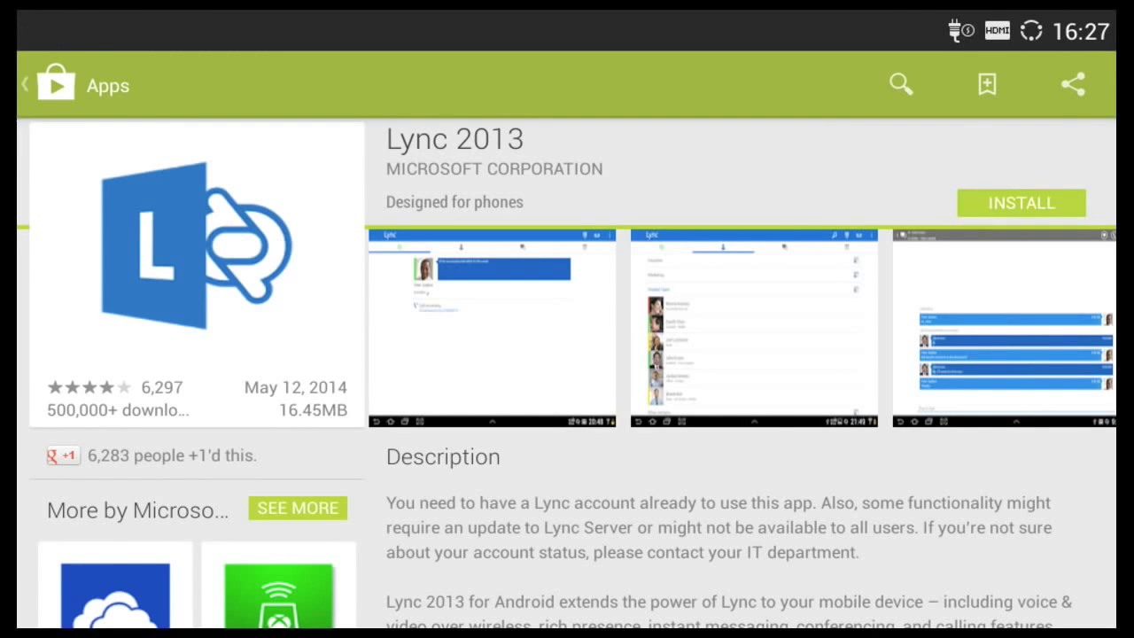
Install Lync 2013 from its Play Store page and find it in the app drawer
{"action": "left_click", "coordinate": [1020, 202]}
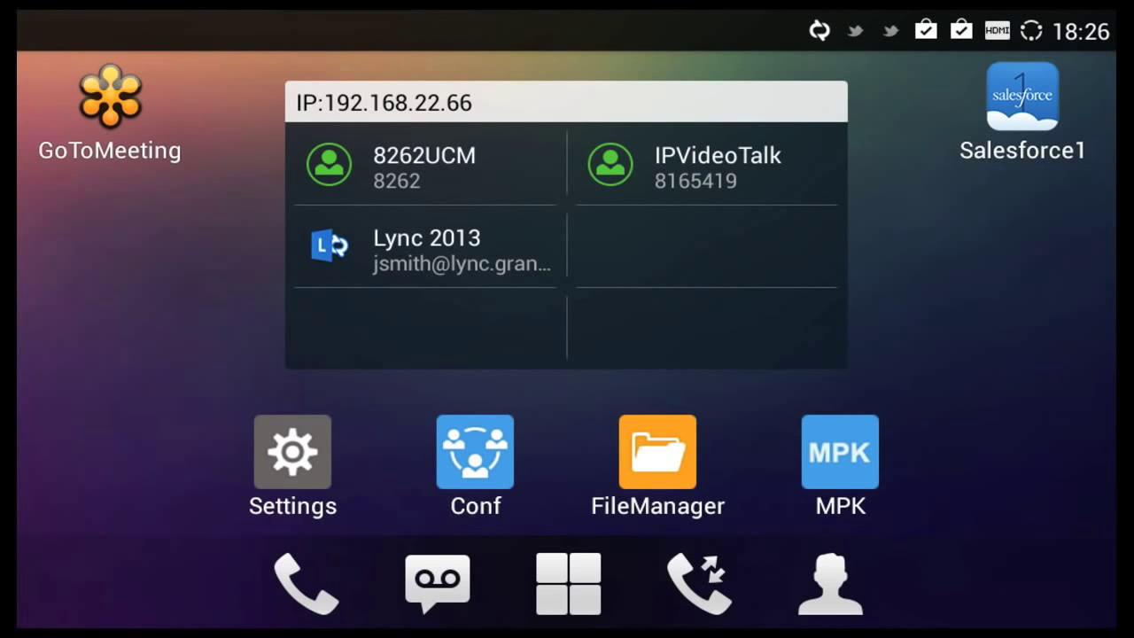
{"action": "left_click", "coordinate": [567, 592]}
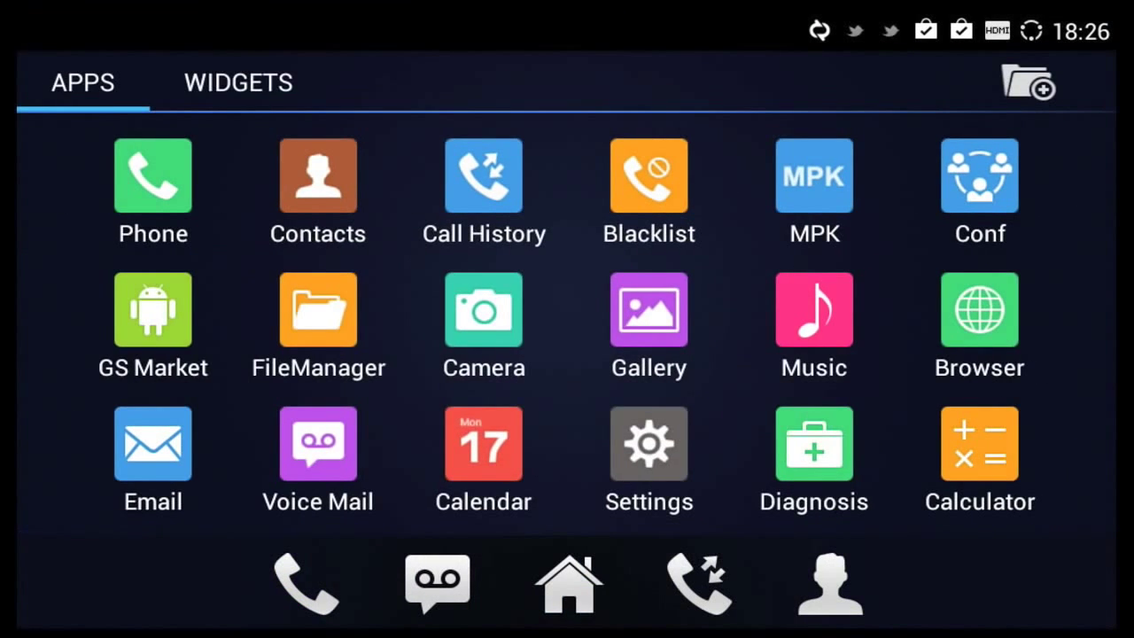
{"action": "scroll", "scroll_direction": "left", "scroll_amount": 3}
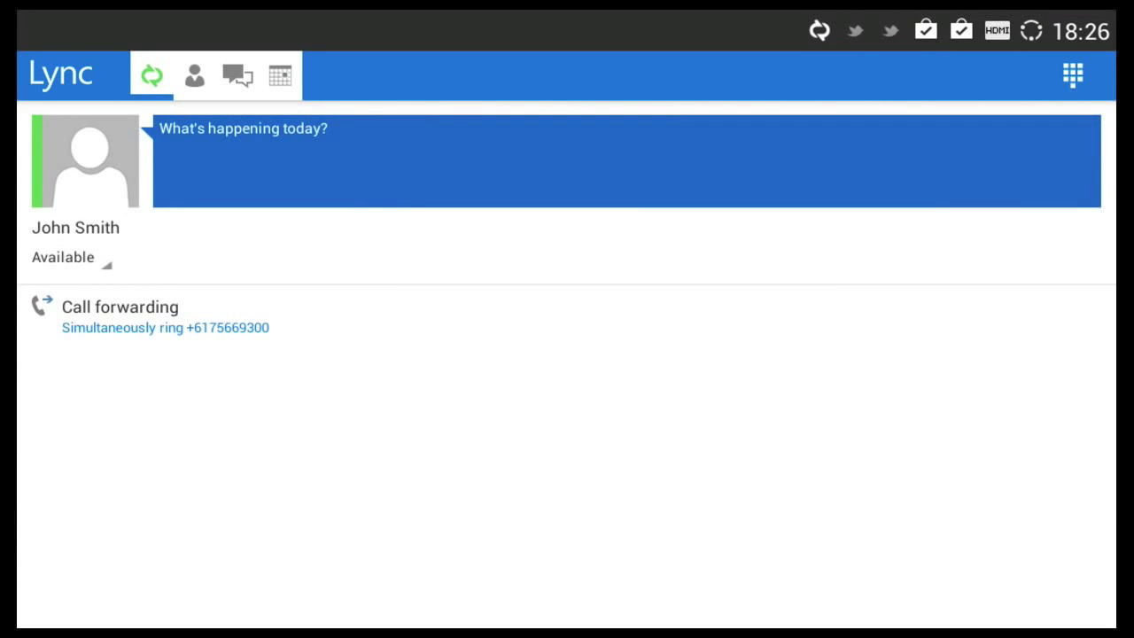
Show the work contacts list and bring up John Doe's contact card
{"action": "left_click", "coordinate": [195, 74]}
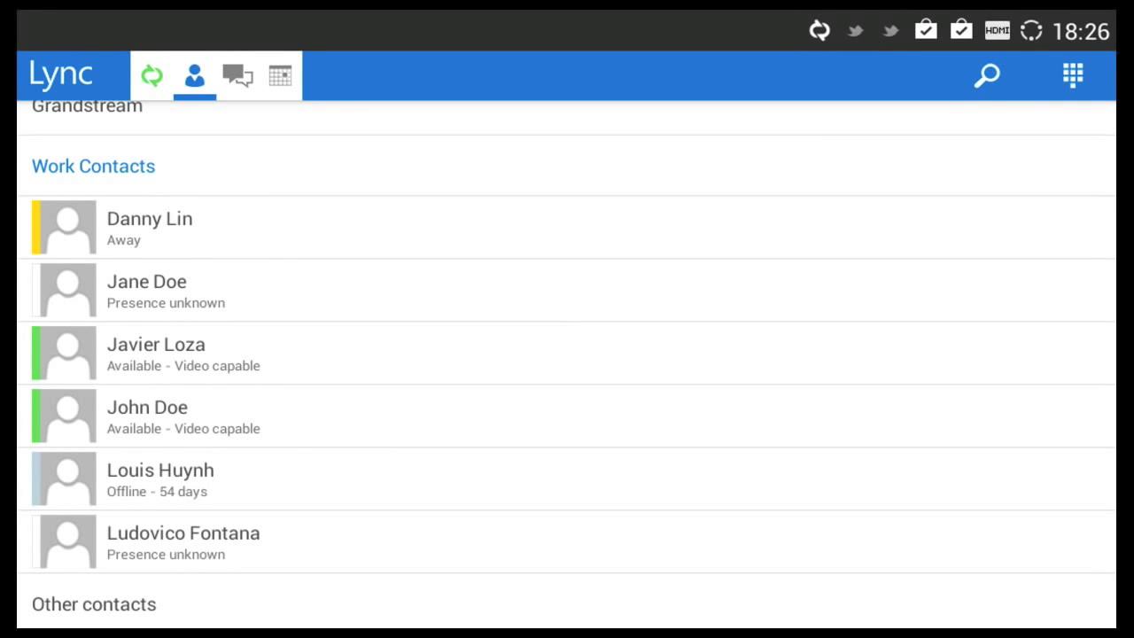
{"action": "left_click", "coordinate": [149, 406]}
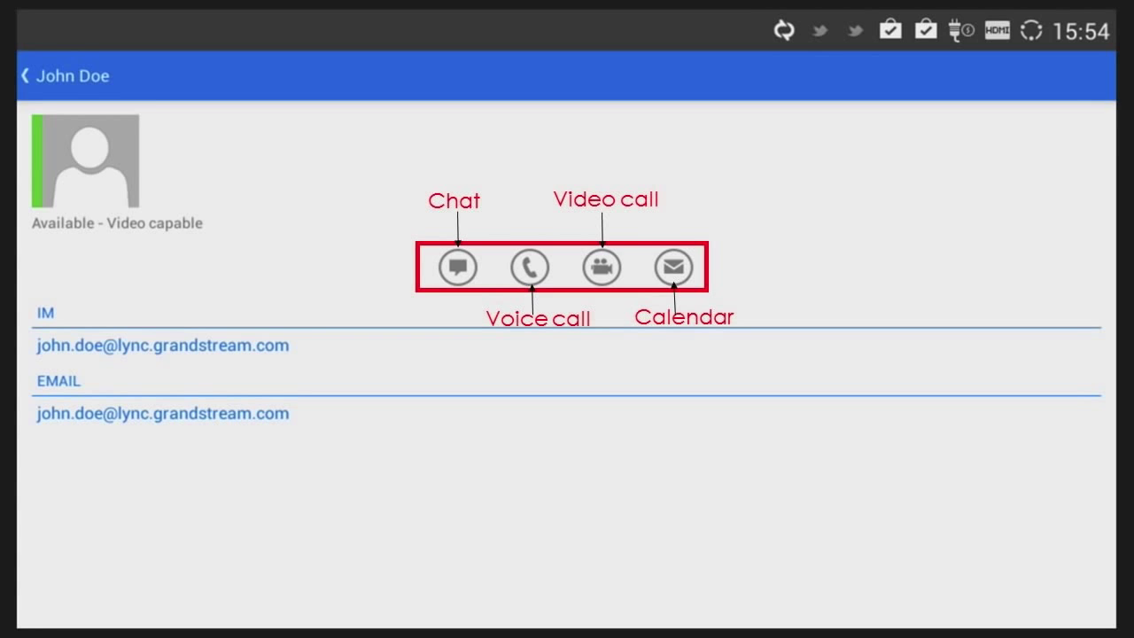
Start a video call with John Doe from his contact card
{"action": "left_click", "coordinate": [601, 266]}
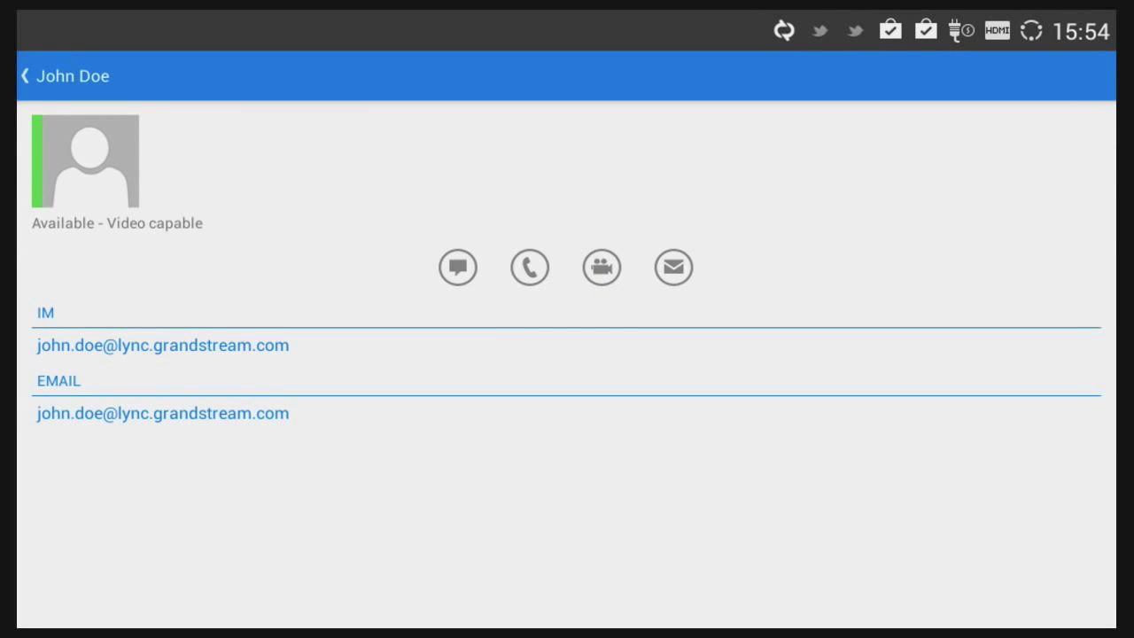
{"action": "left_click", "coordinate": [601, 266]}
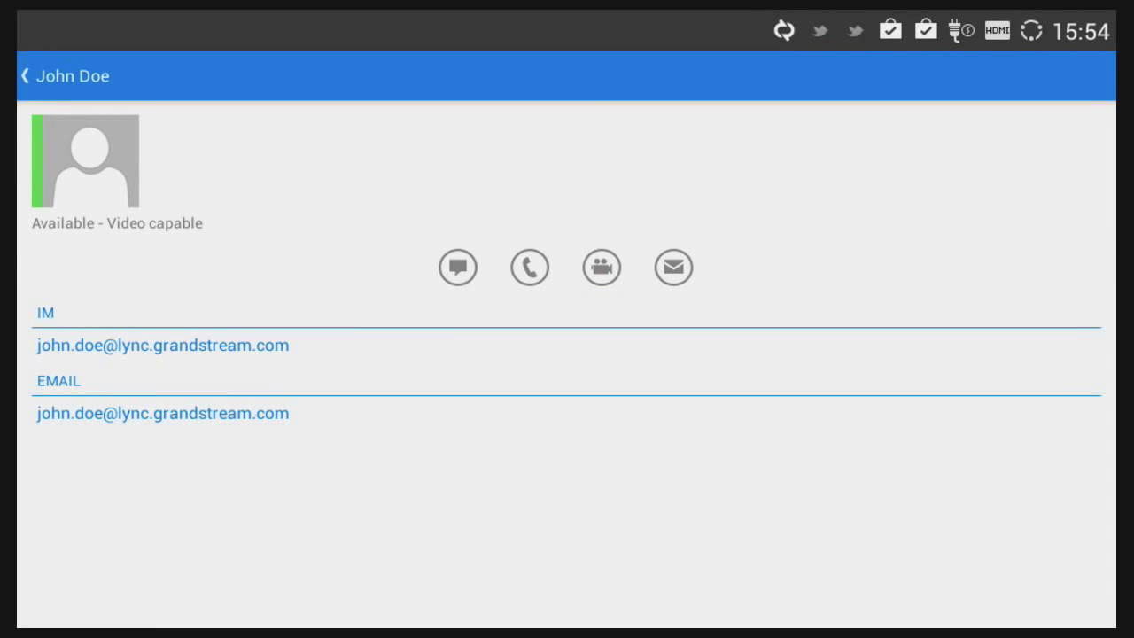
{"action": "left_click", "coordinate": [601, 266]}
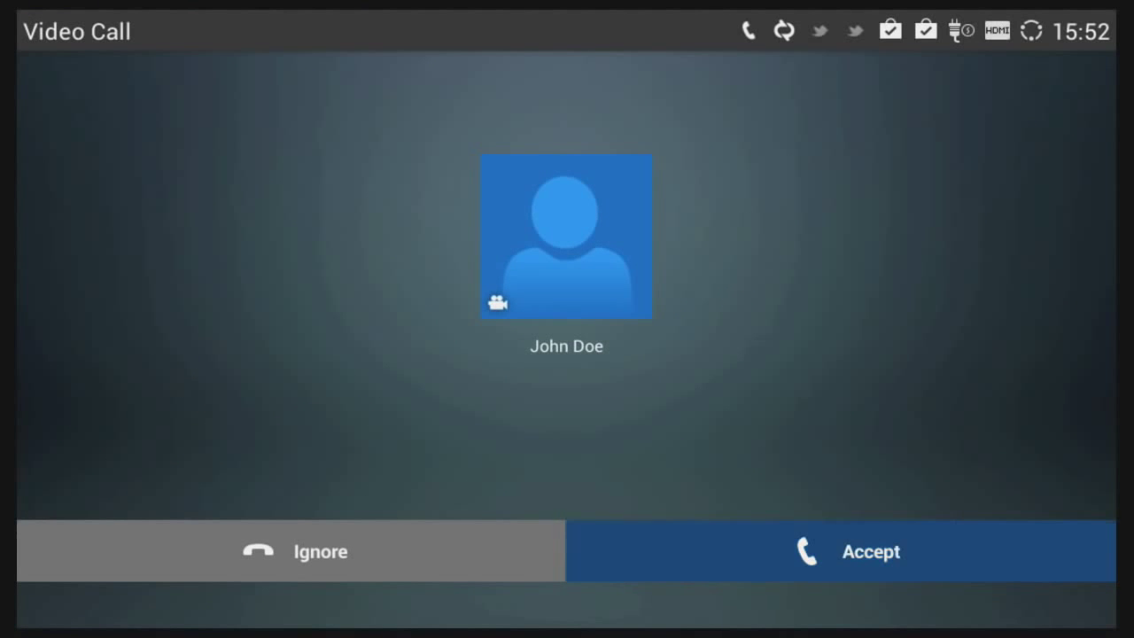
Answer John Doe's video call before moving to his chat
{"action": "left_click", "coordinate": [840, 551]}
{"action": "type", "text": "yup! call me"}
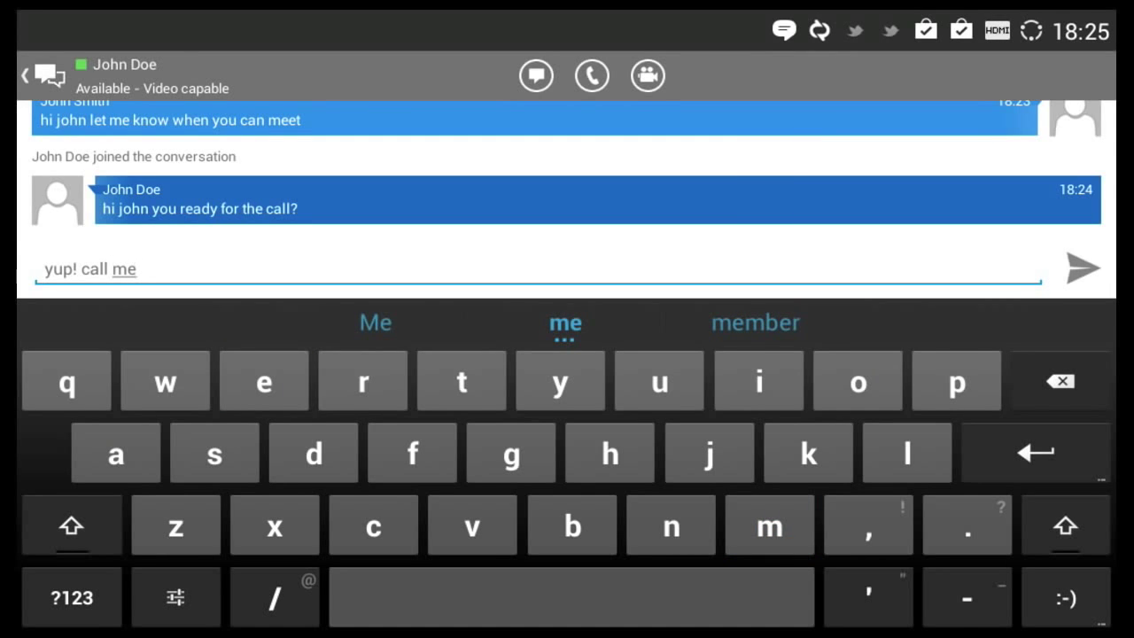
Send 'yup! call me' to John Doe and set a new presence status
{"action": "left_click", "coordinate": [1085, 266]}
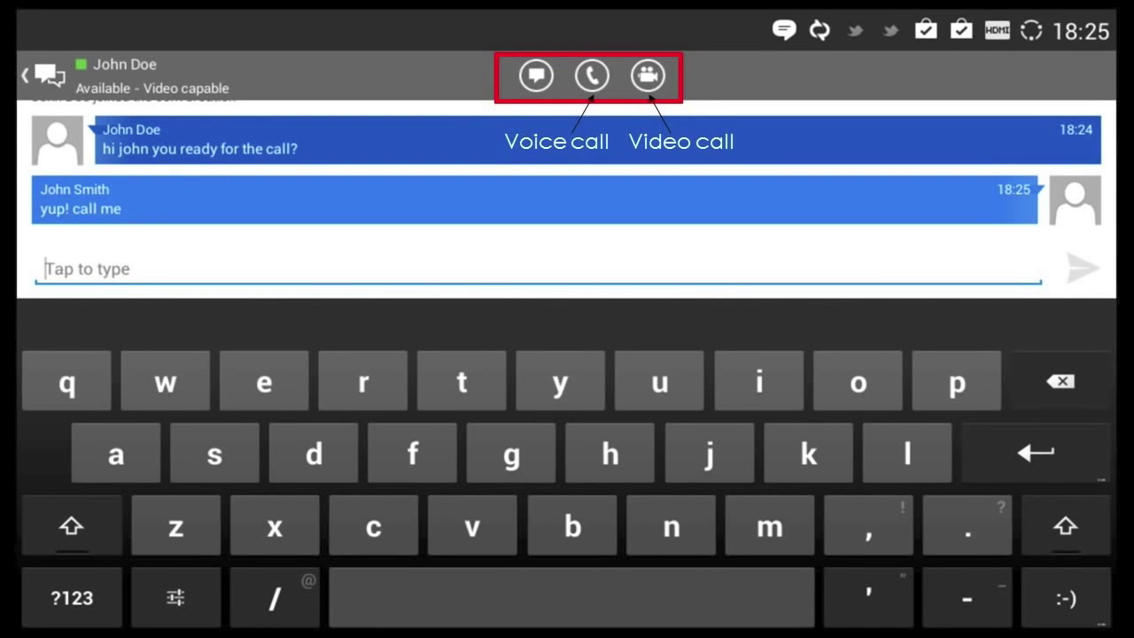
{"action": "left_click", "coordinate": [592, 75]}
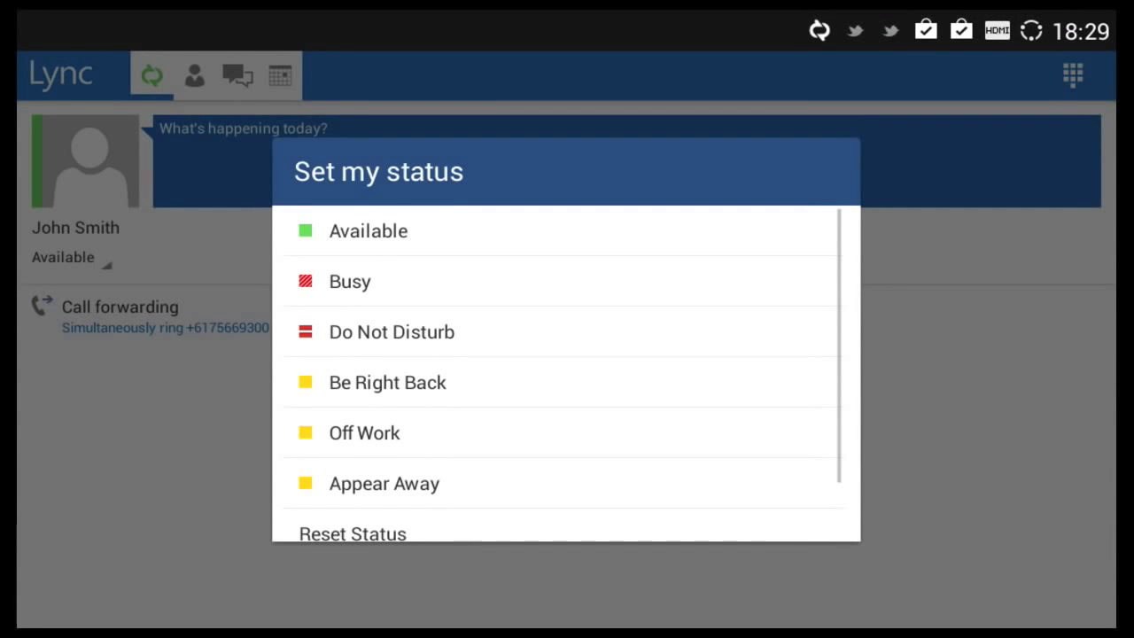
{"action": "left_click", "coordinate": [368, 230]}
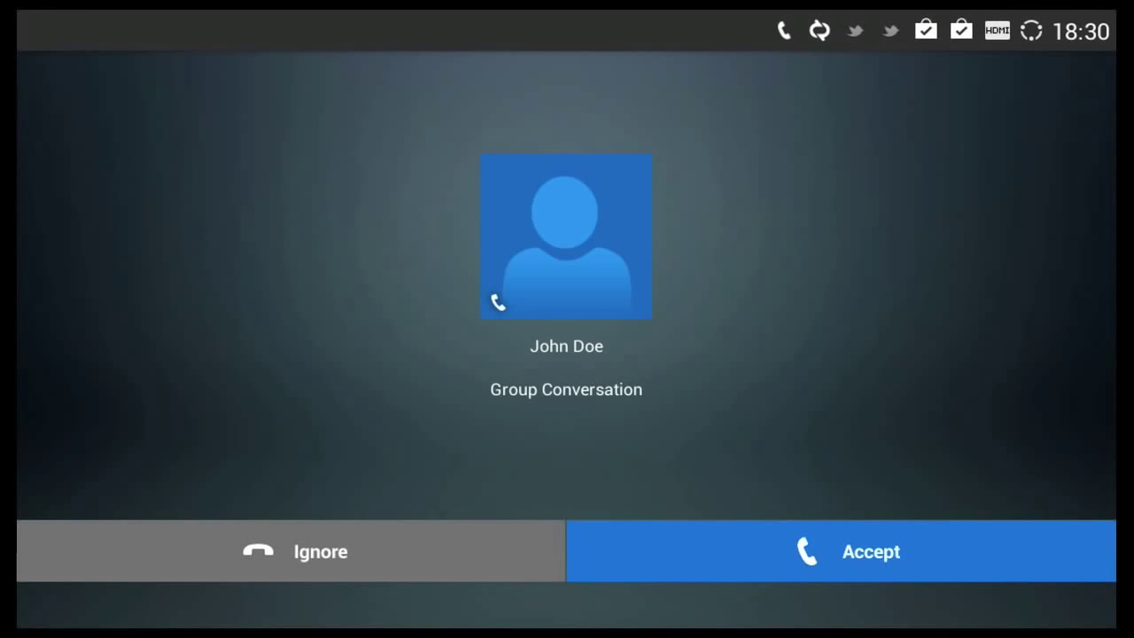
Accept John Doe's group voice call, then hang up to return home
{"action": "left_click", "coordinate": [868, 552]}
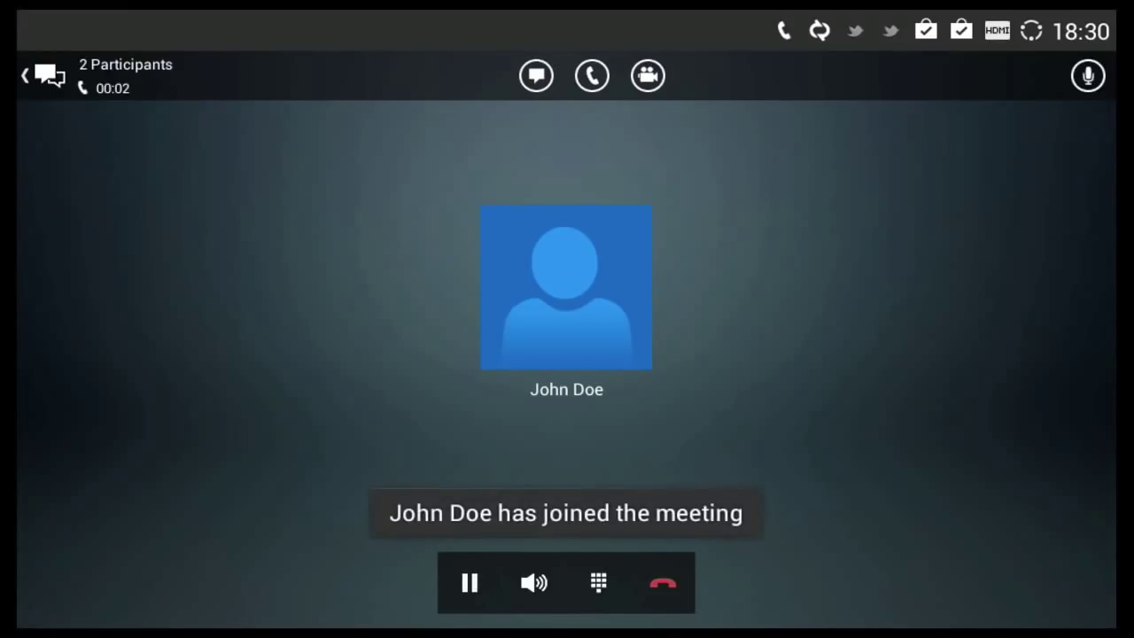
{"action": "left_click", "coordinate": [662, 583]}
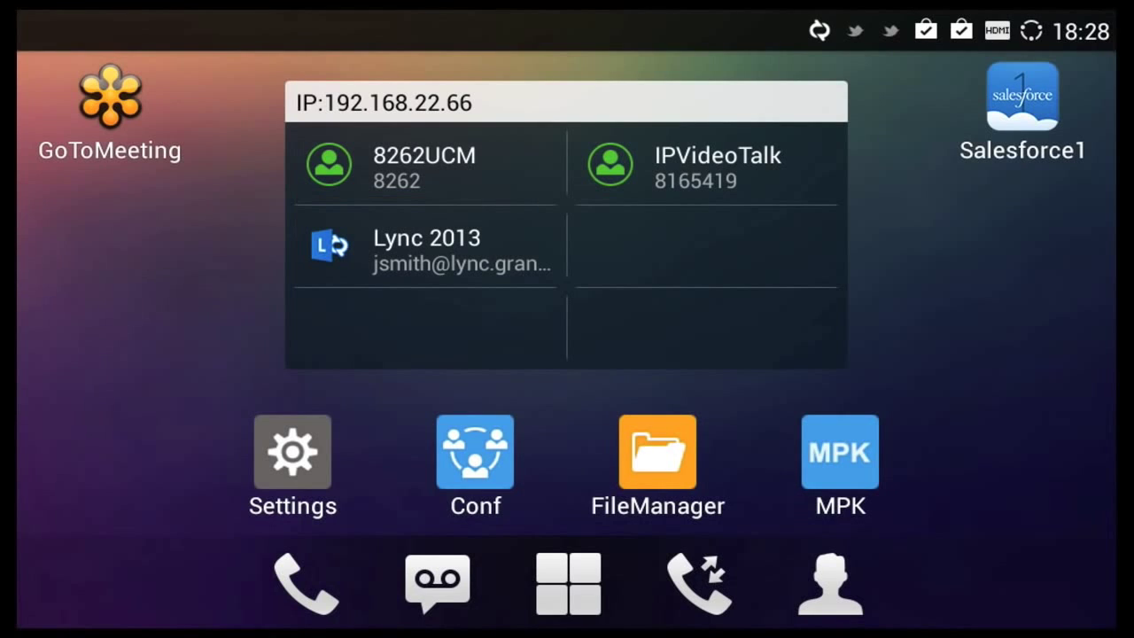
Place a call from the phone dialer using the Lync 2013 account
{"action": "left_click", "coordinate": [301, 583]}
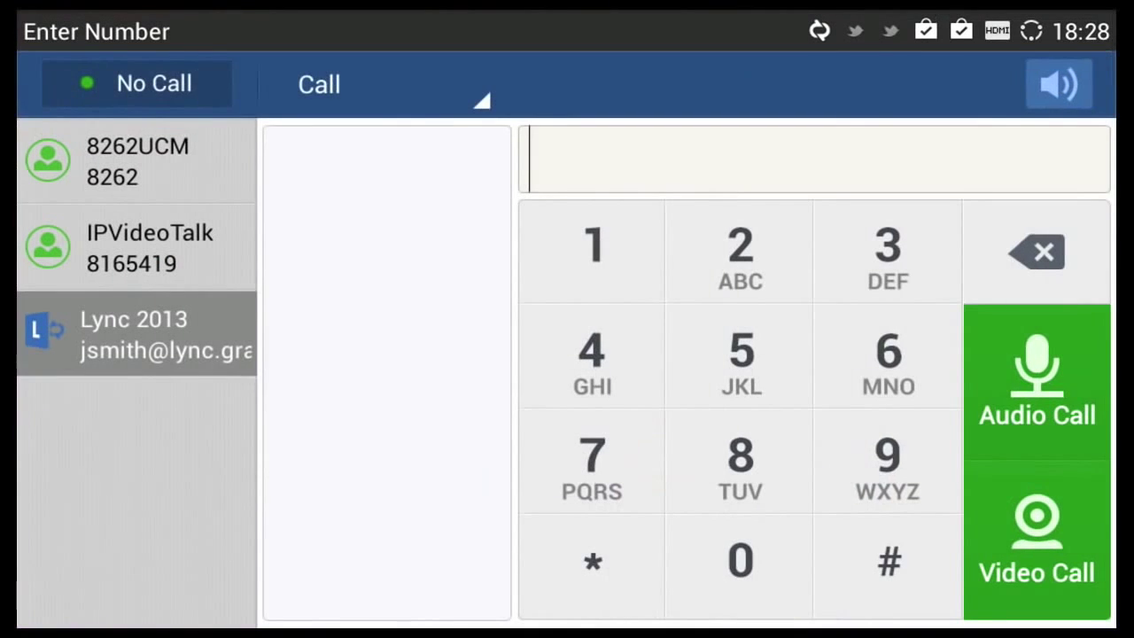
{"action": "left_click", "coordinate": [592, 248]}
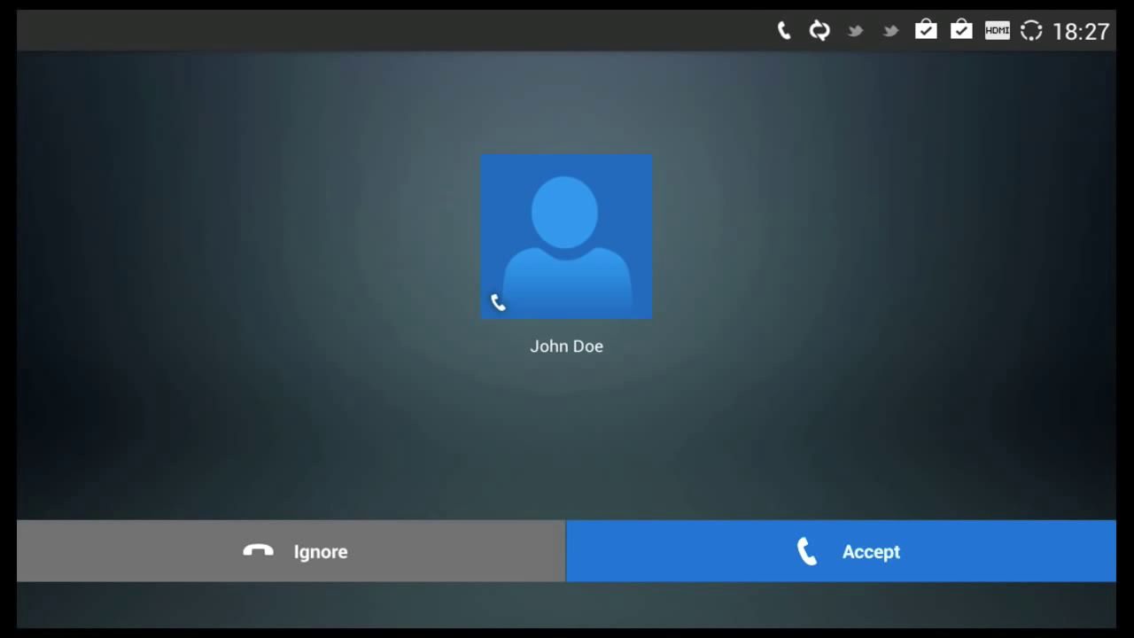
Handle the call screen and show John Smith's work contacts with presence
{"action": "left_click", "coordinate": [869, 552]}
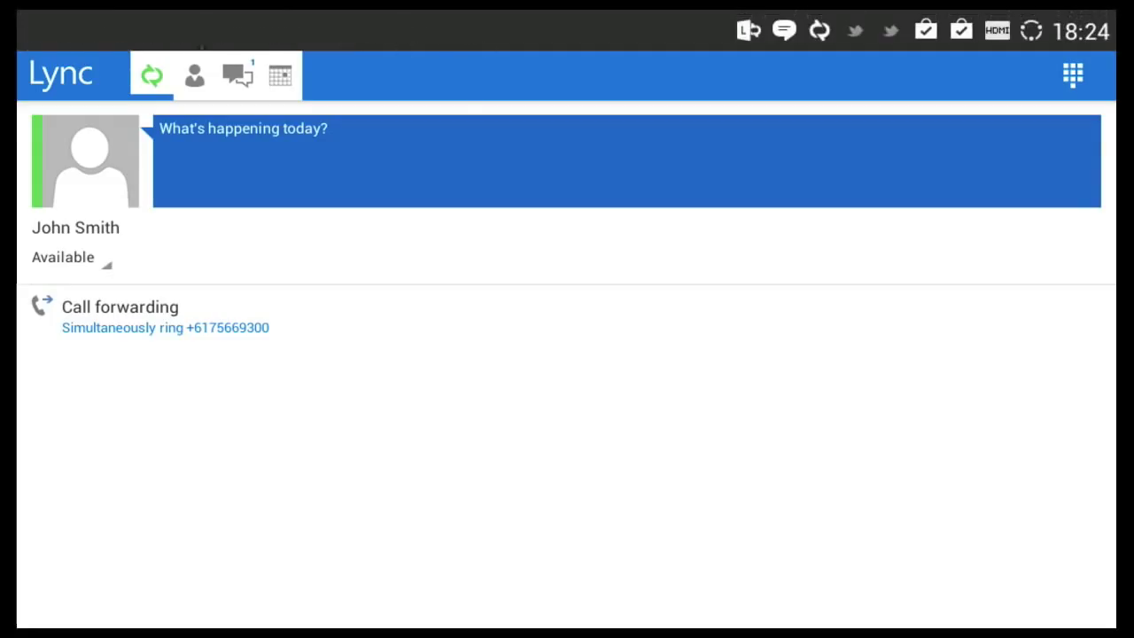
{"action": "left_click", "coordinate": [192, 74]}
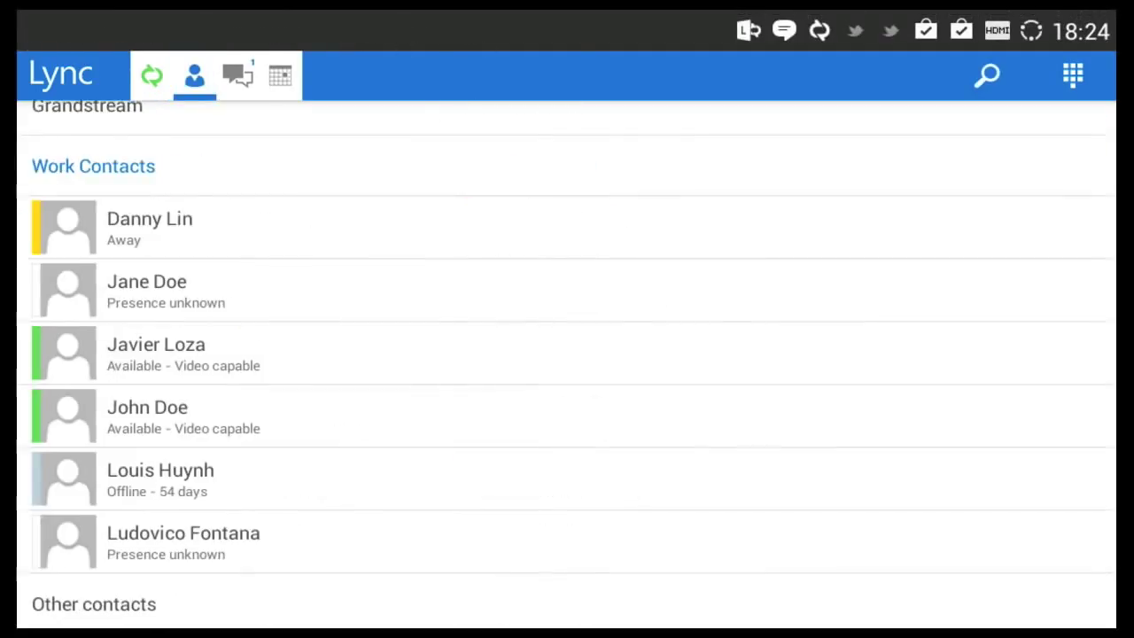